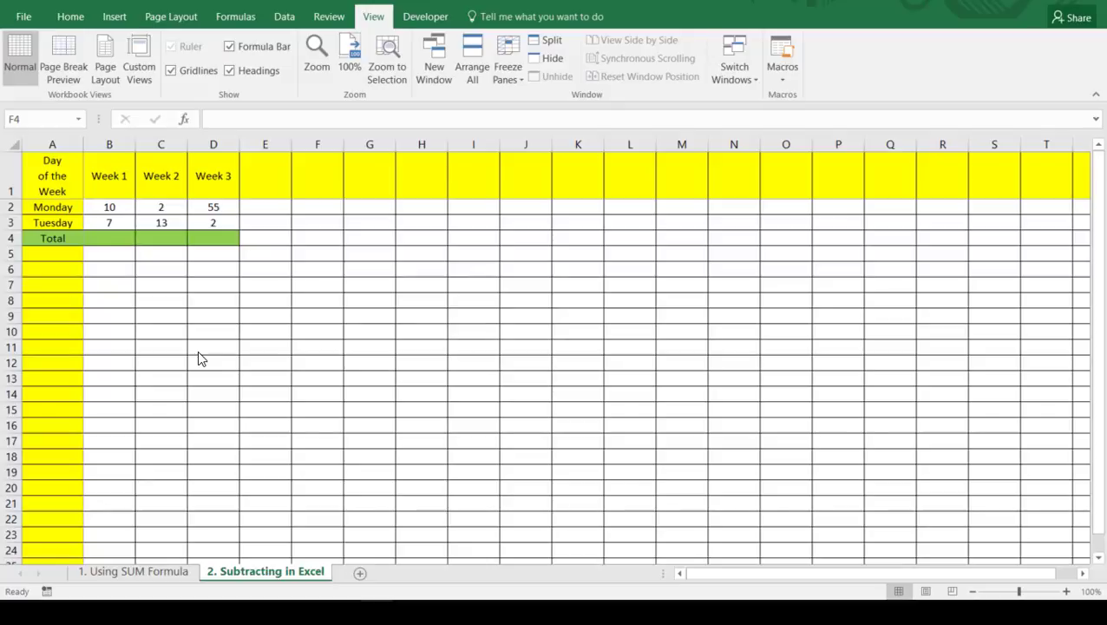
pyautogui.moveTo(186, 385)
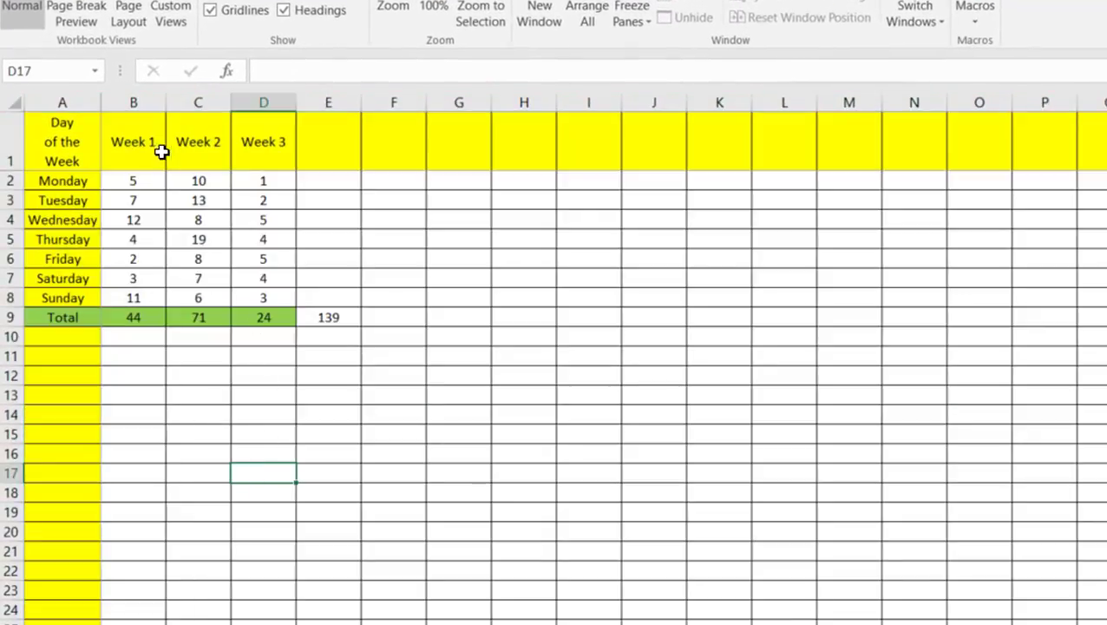
pyautogui.moveTo(135, 219)
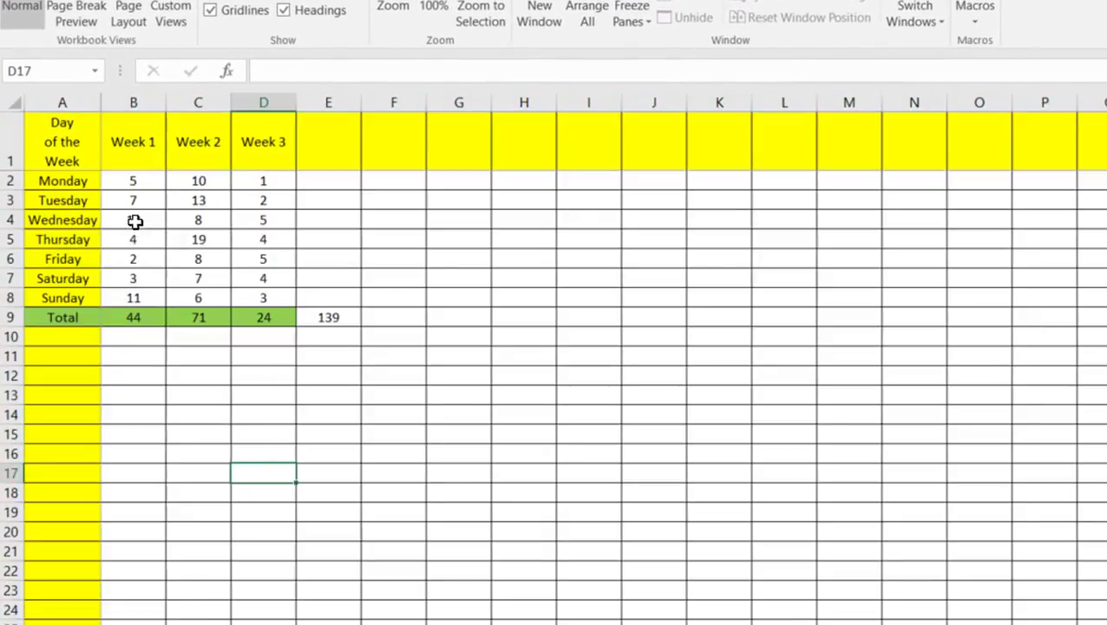
# Step: Look over the Week 1 daily numbers, the Total row and the Week 3 column
pyautogui.moveTo(133, 180); pyautogui.dragTo(133, 277)
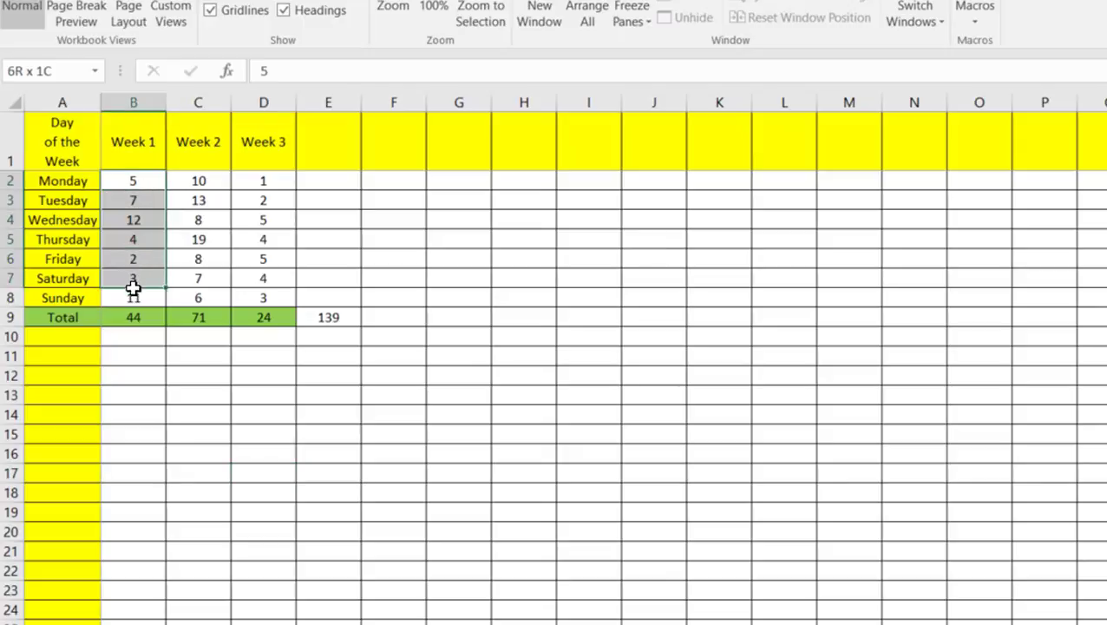
pyautogui.click(197, 317)
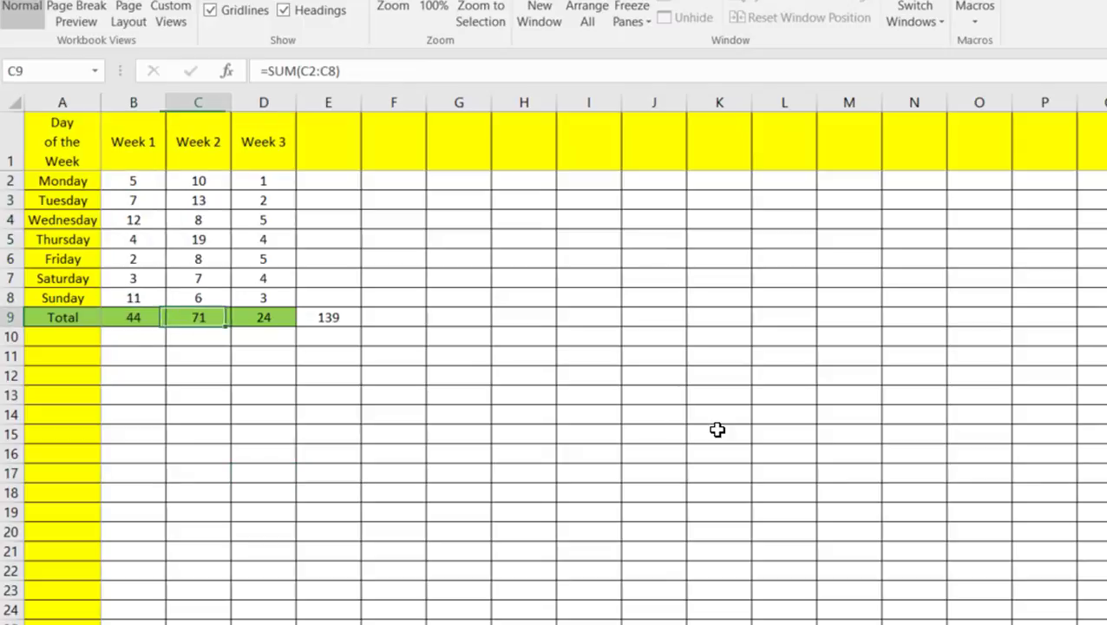
pyautogui.moveTo(198, 321)
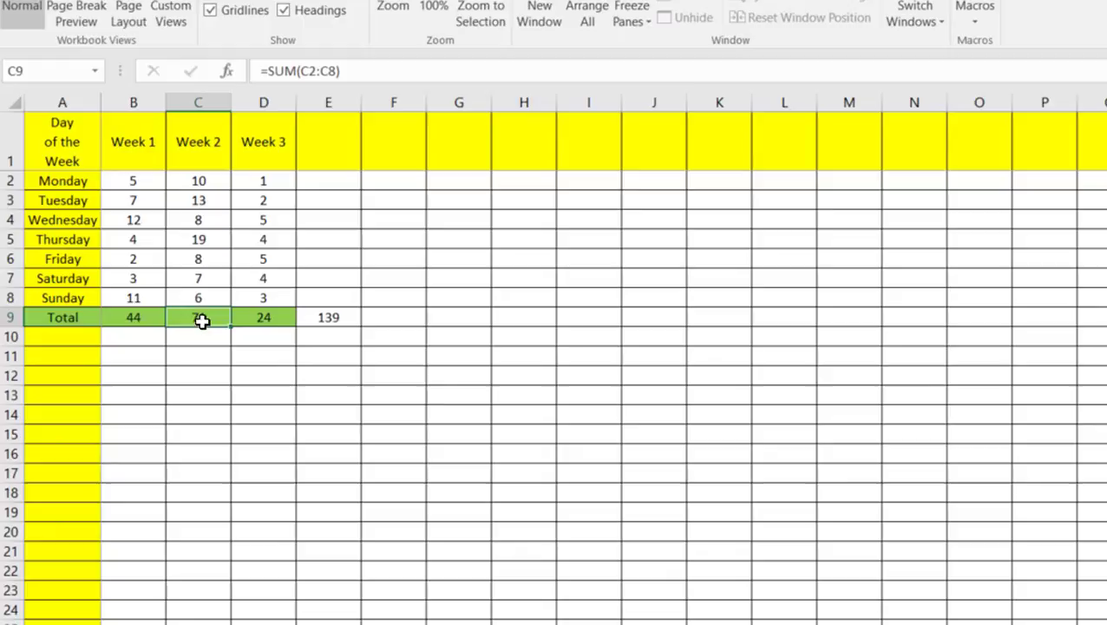
pyautogui.click(263, 316)
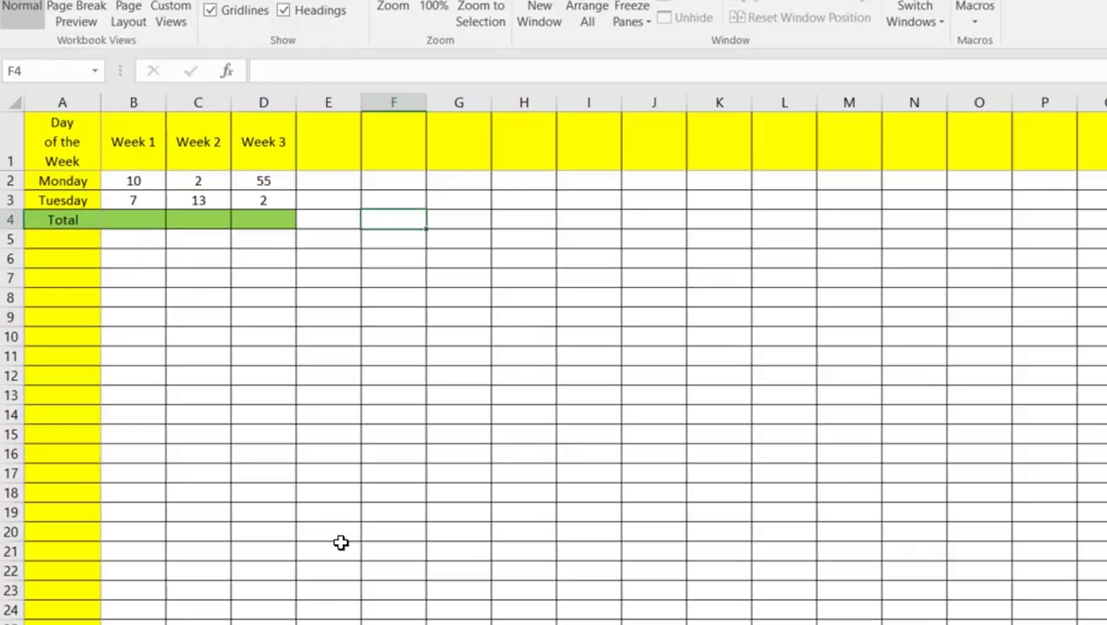
pyautogui.moveTo(357, 466)
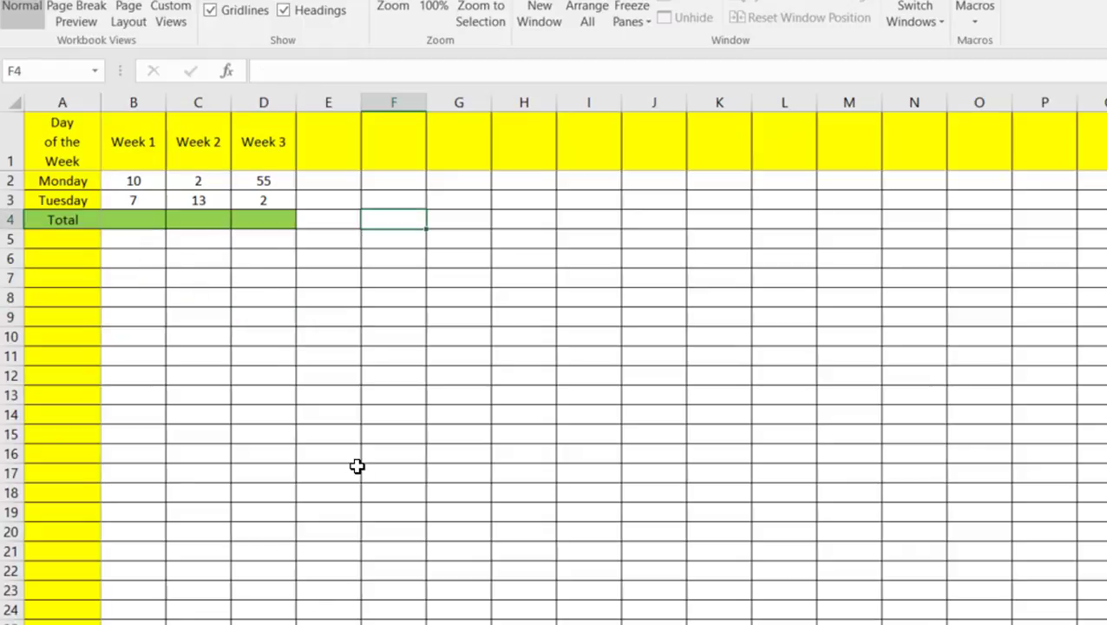
pyautogui.click(133, 181)
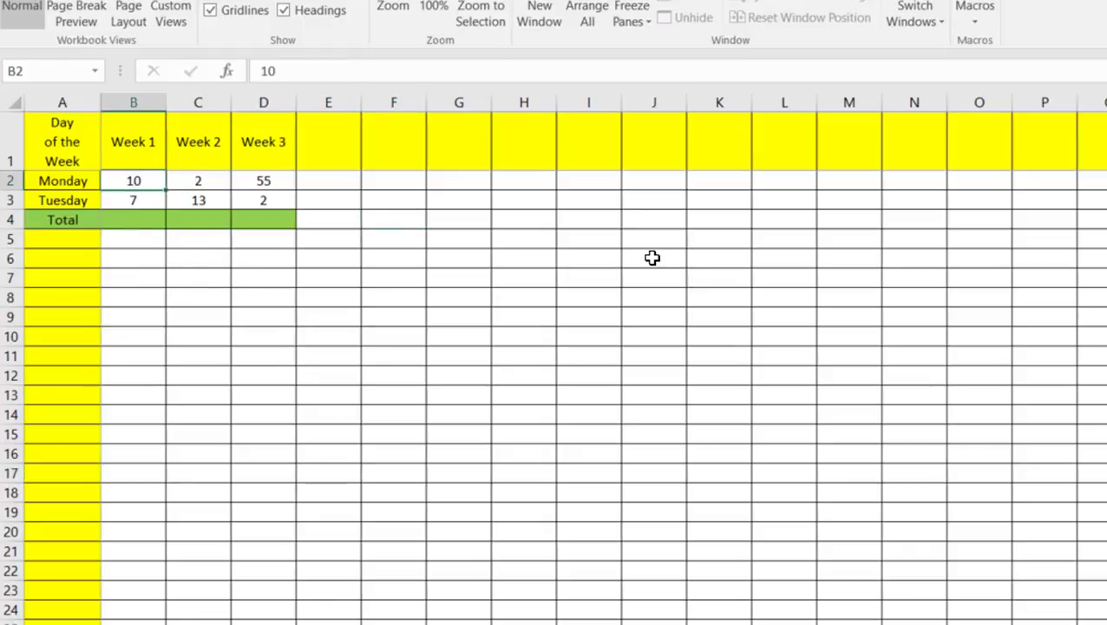
pyautogui.click(133, 199)
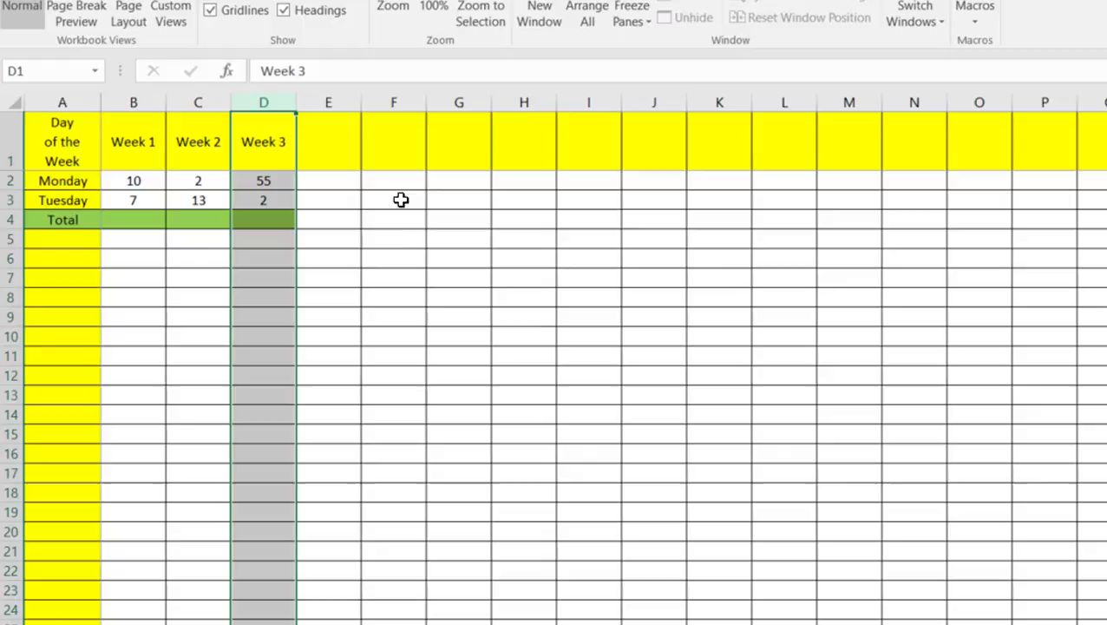
pyautogui.click(393, 316)
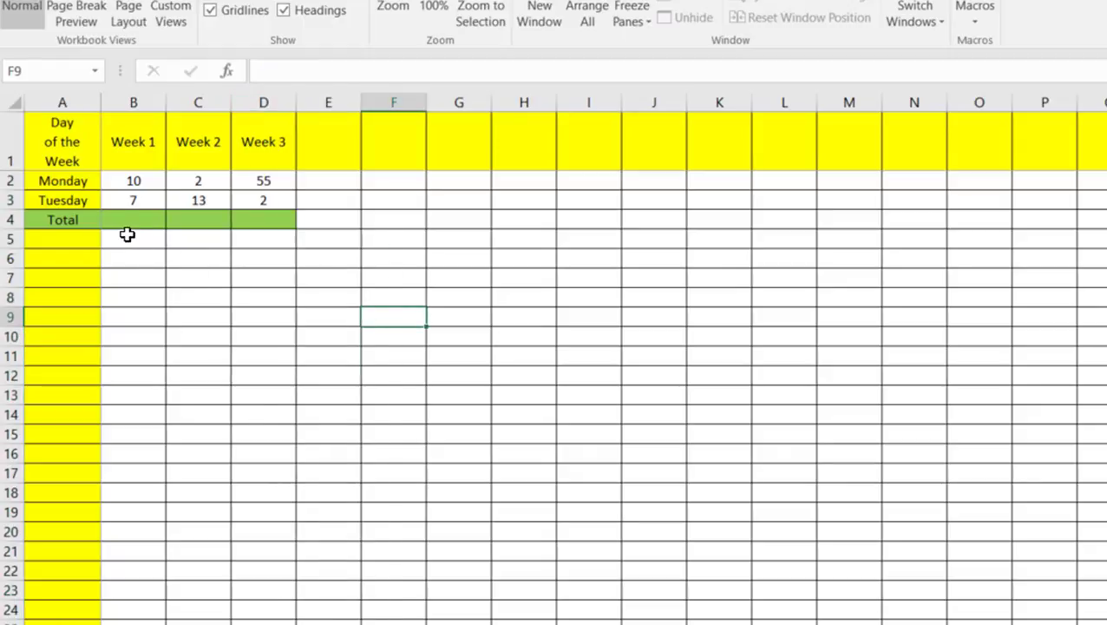
# Step: Enter =B2-B3 in the Week 1 Total cell B4, showing 3
pyautogui.click(133, 219)
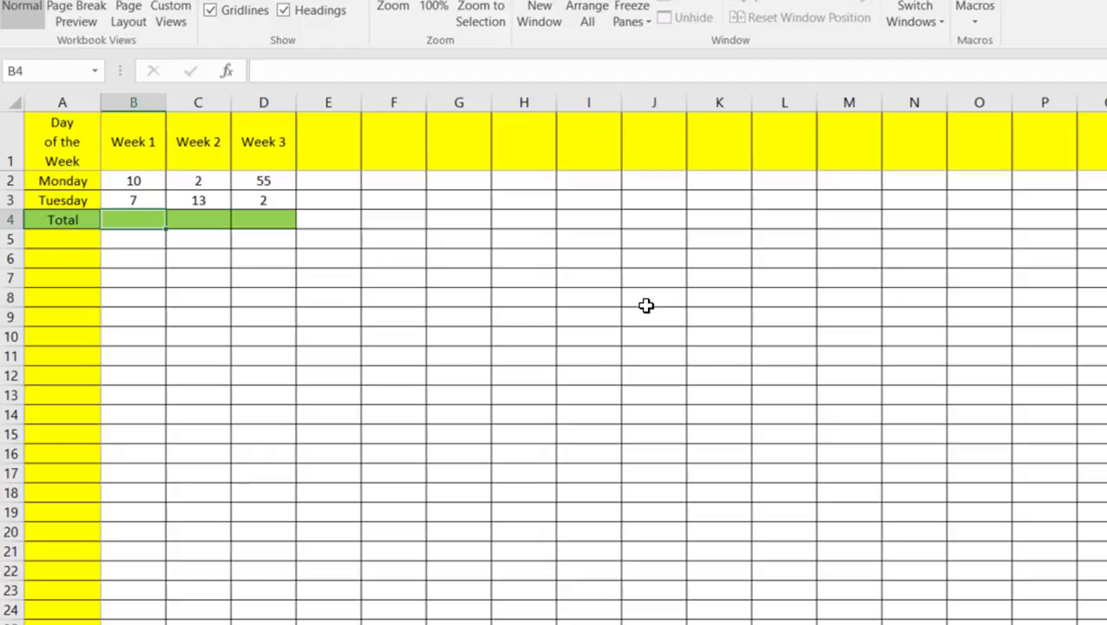
pyautogui.write('=')
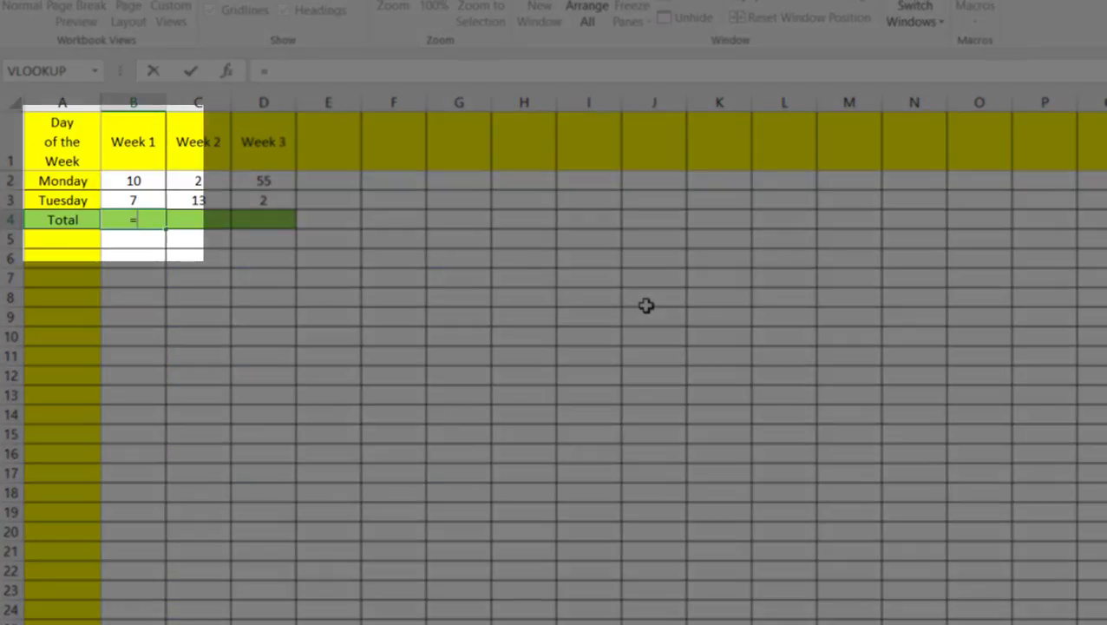
pyautogui.moveTo(128, 184)
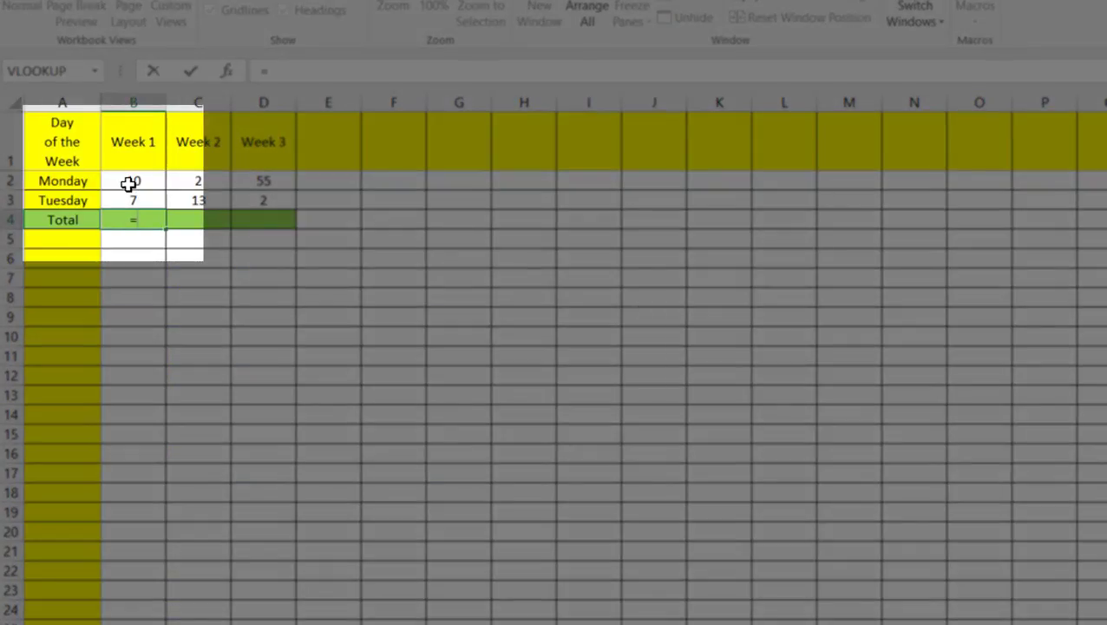
pyautogui.click(133, 181)
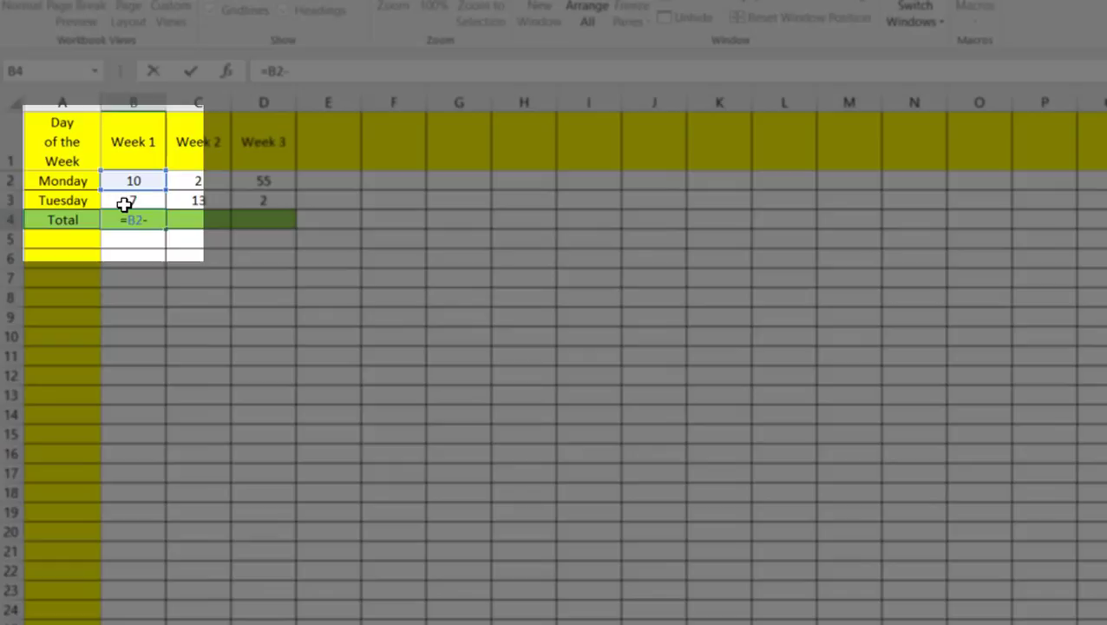
pyautogui.click(133, 200)
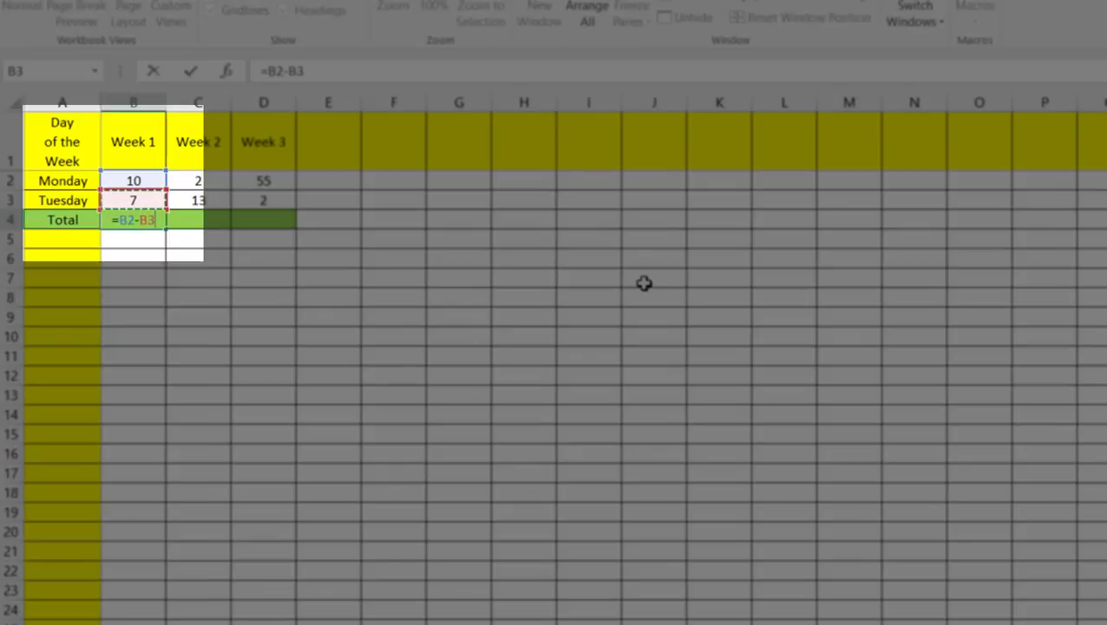
pyautogui.press('Return')
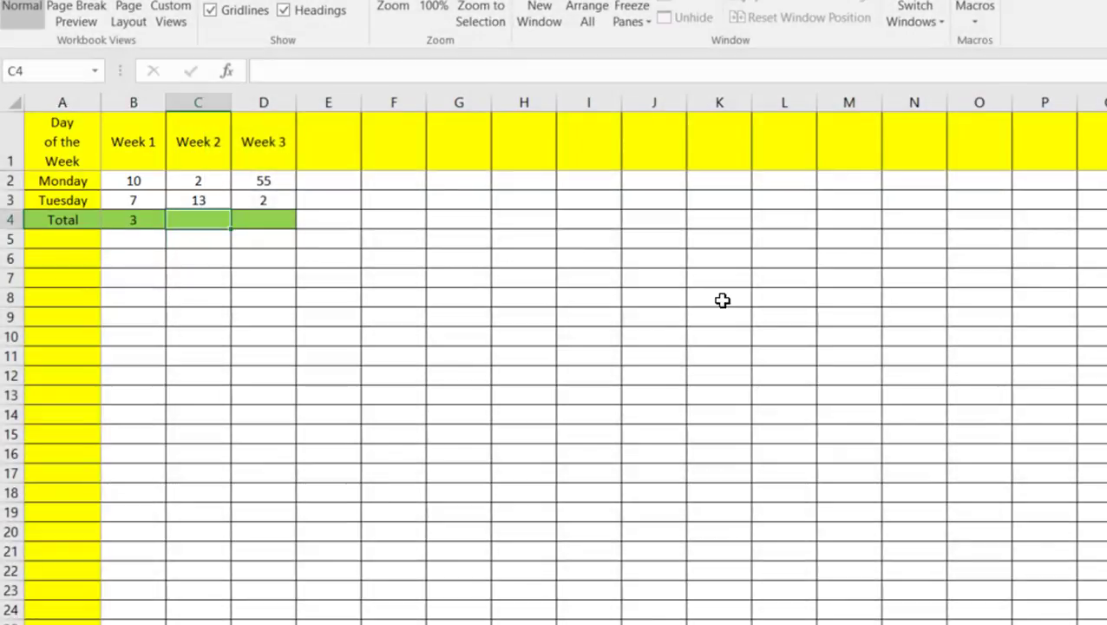
# Step: Enter the Week 2 Total as Monday minus Tuesday (=C2-C3), giving -11
pyautogui.write('=C2-')
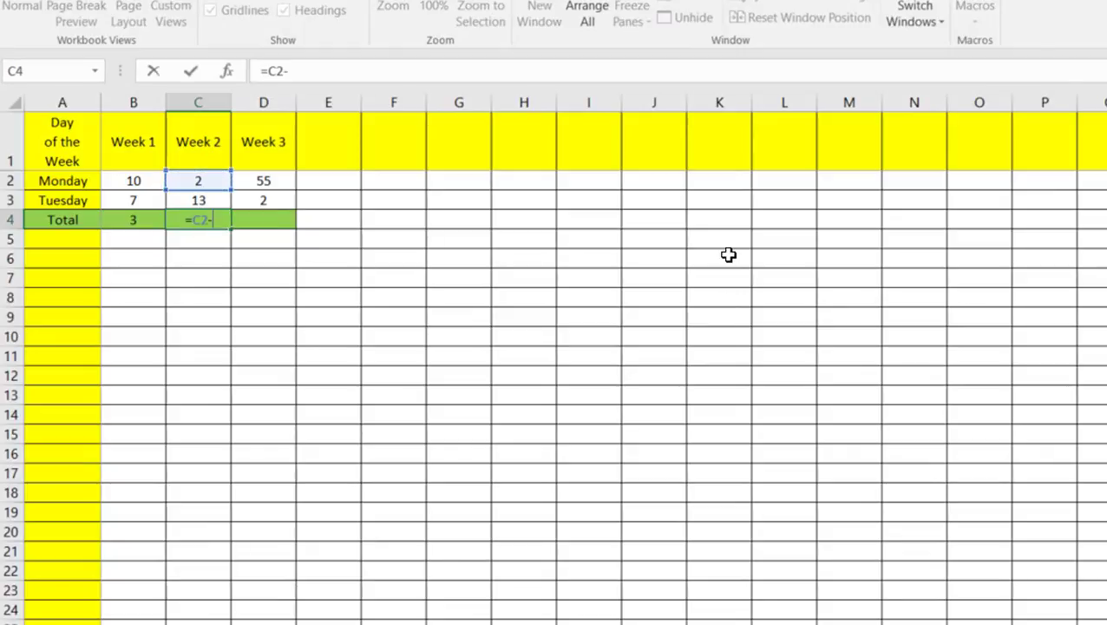
pyautogui.click(198, 199)
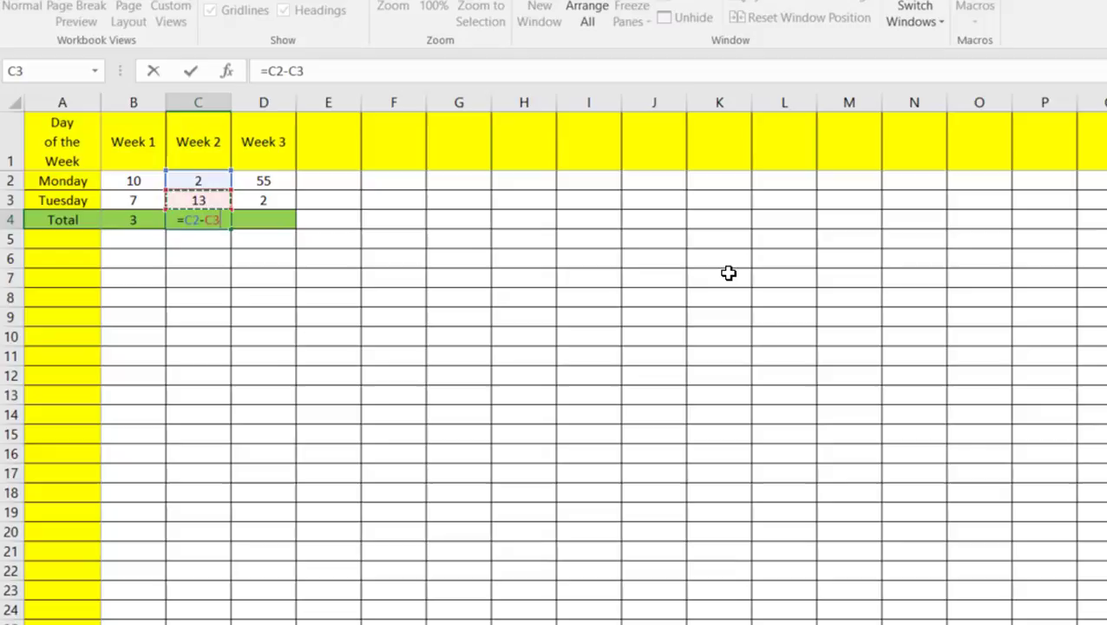
pyautogui.press('Return')
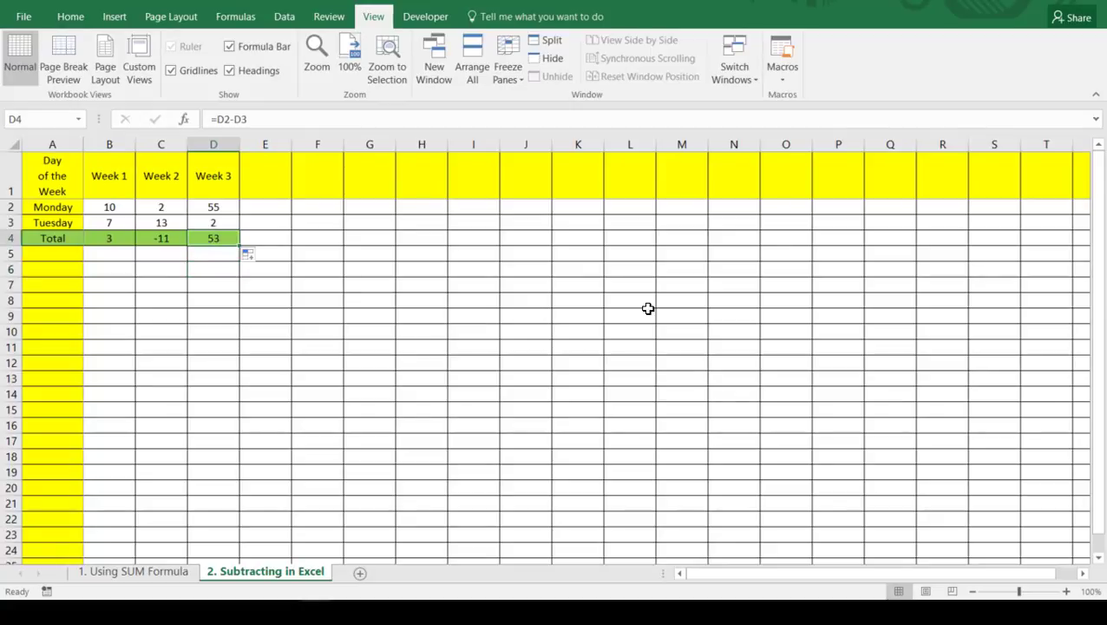
pyautogui.moveTo(179, 289)
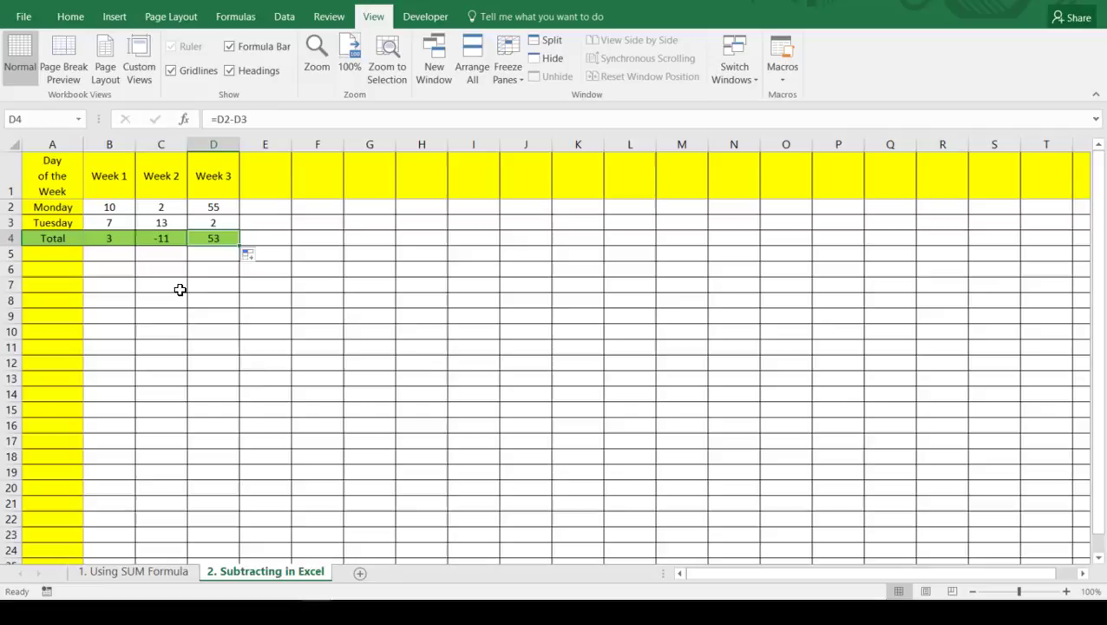